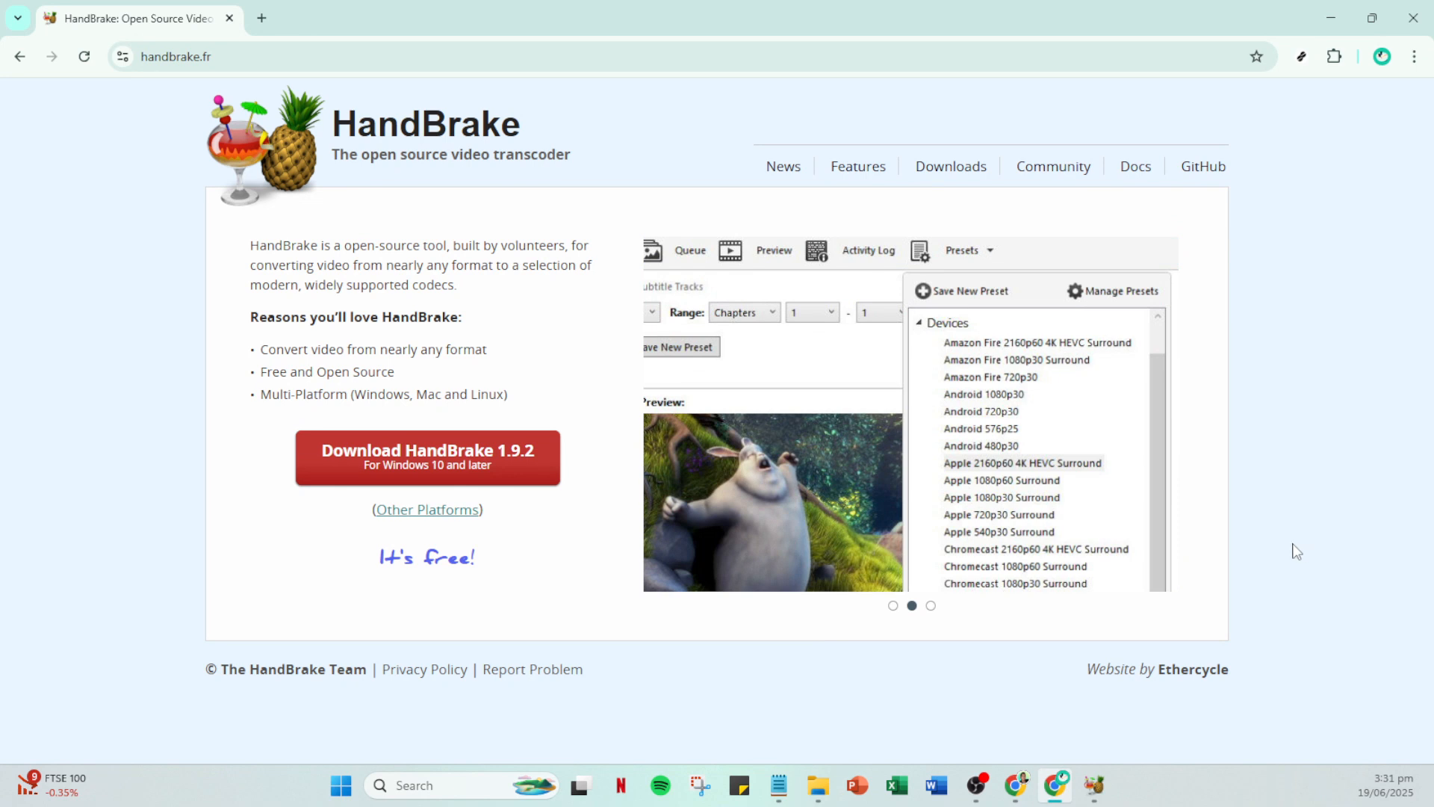
pyautogui.moveTo(1229, 473)
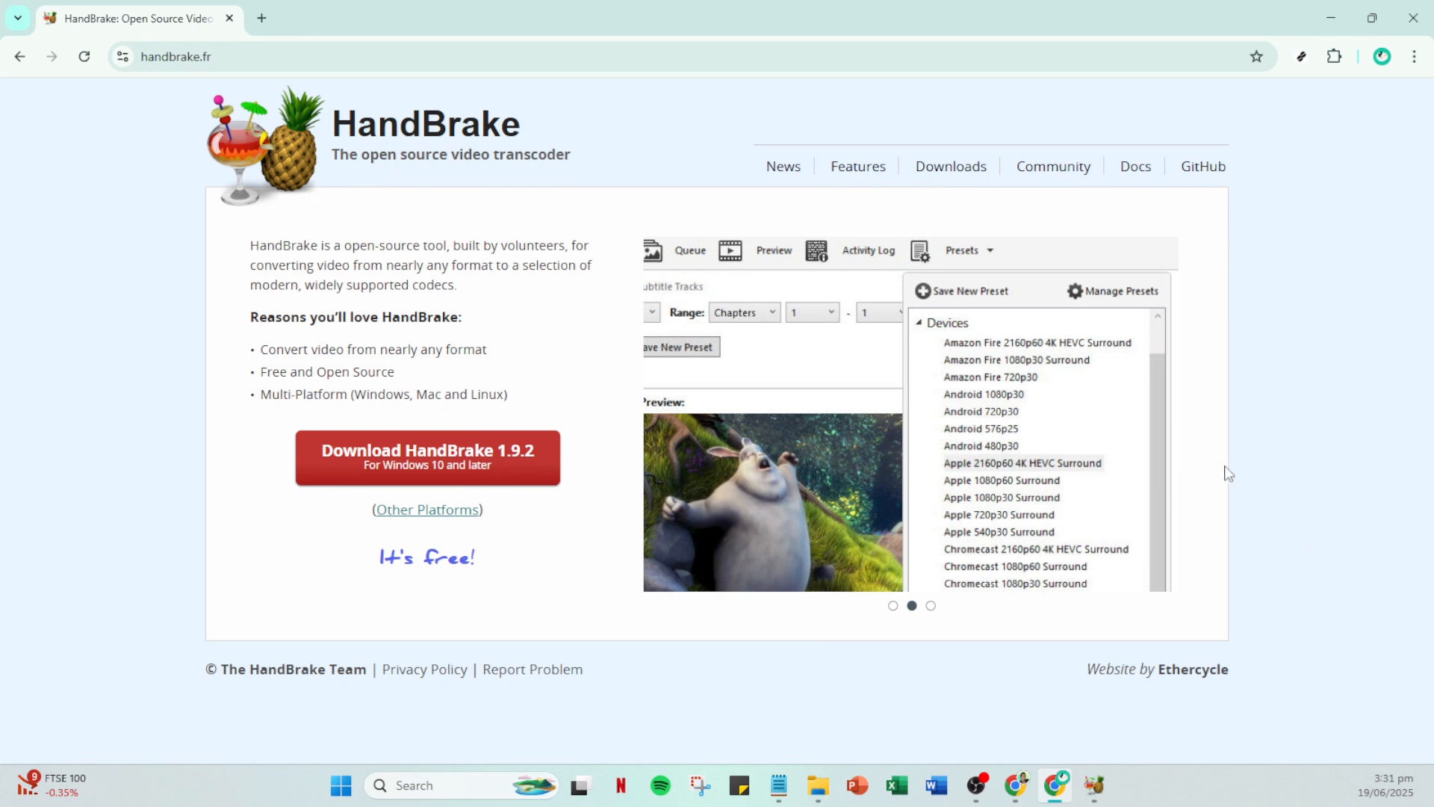
pyautogui.moveTo(1112, 791)
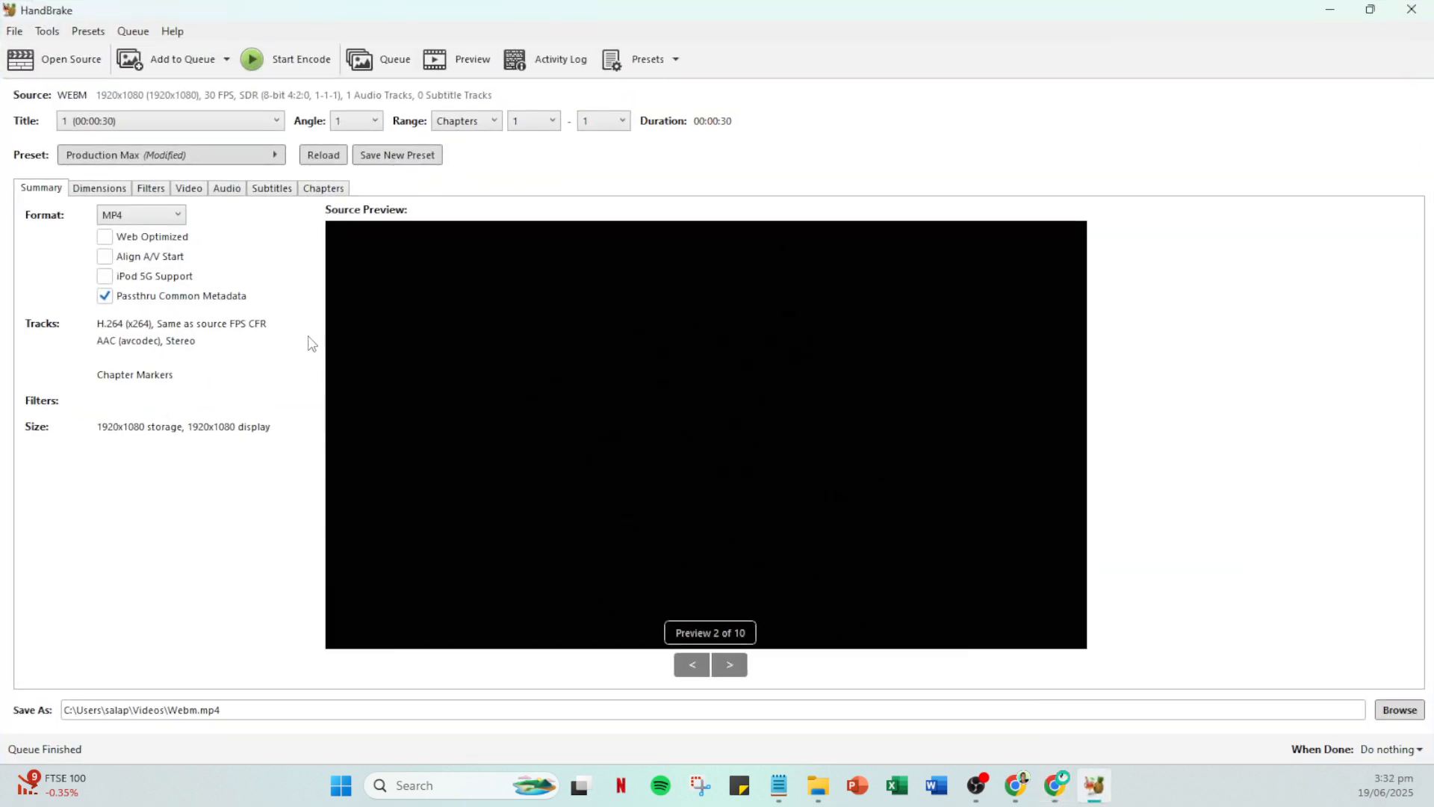
pyautogui.moveTo(165, 339)
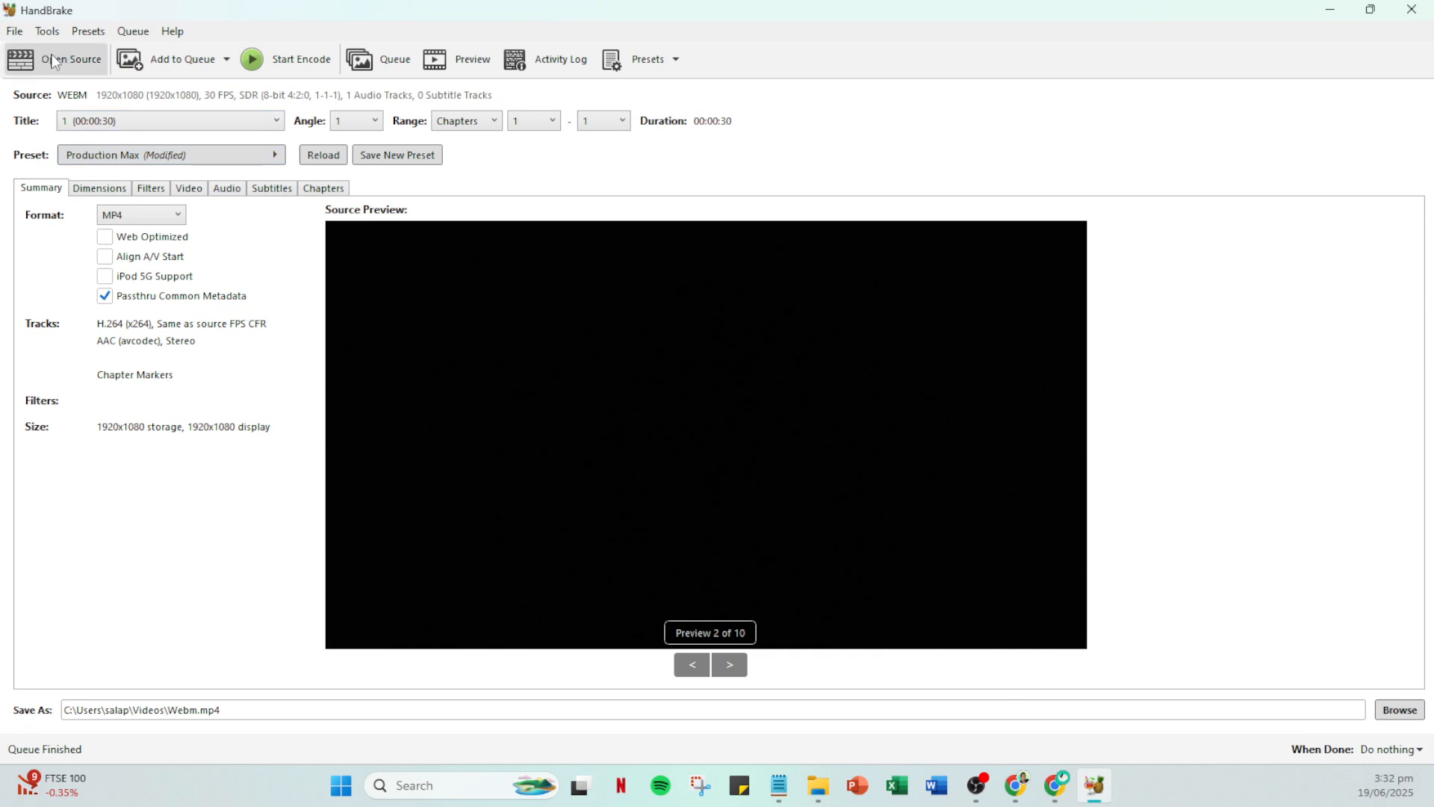
# Start choosing a new source video file, then cancel and keep the current WebM source.
pyautogui.click(56, 58)
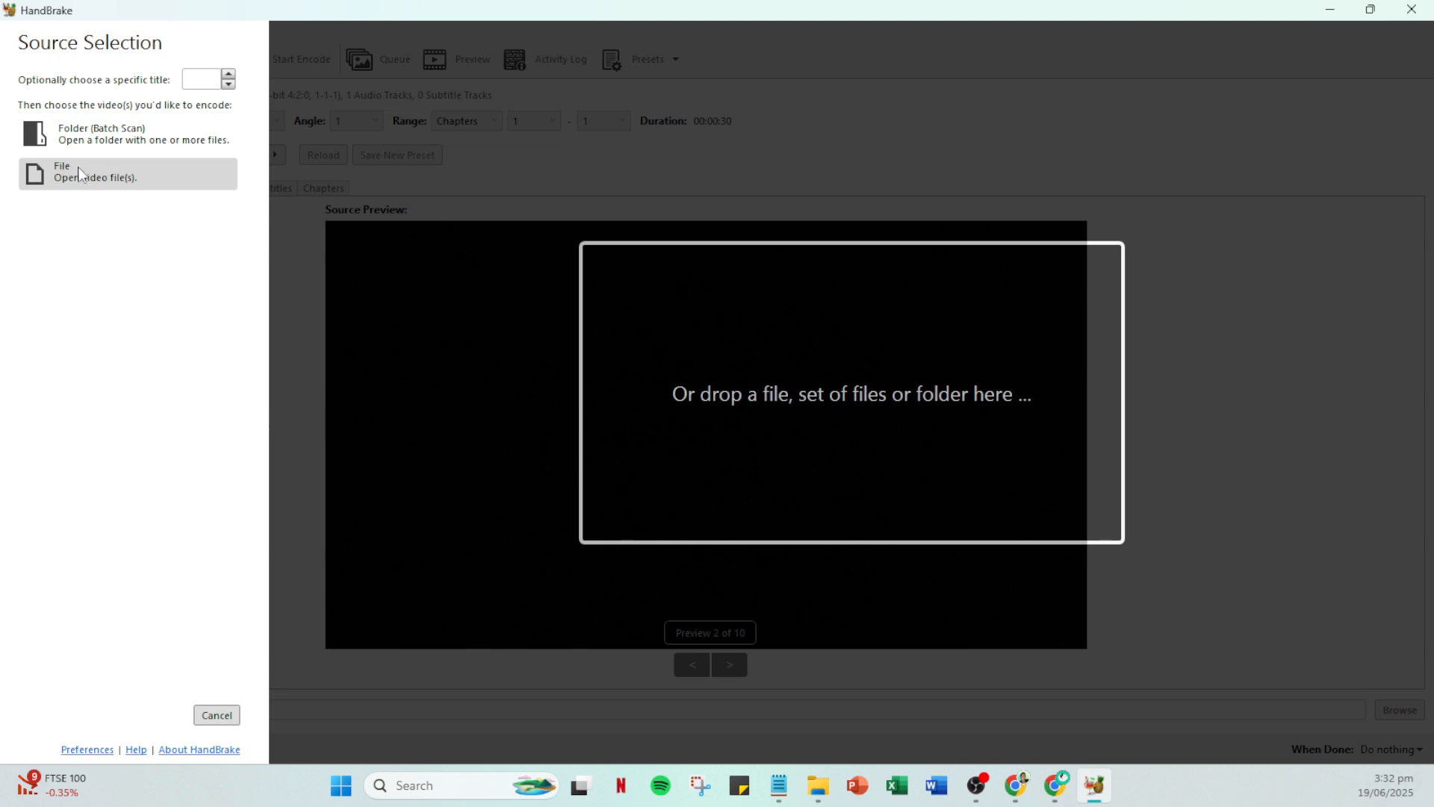
pyautogui.click(94, 174)
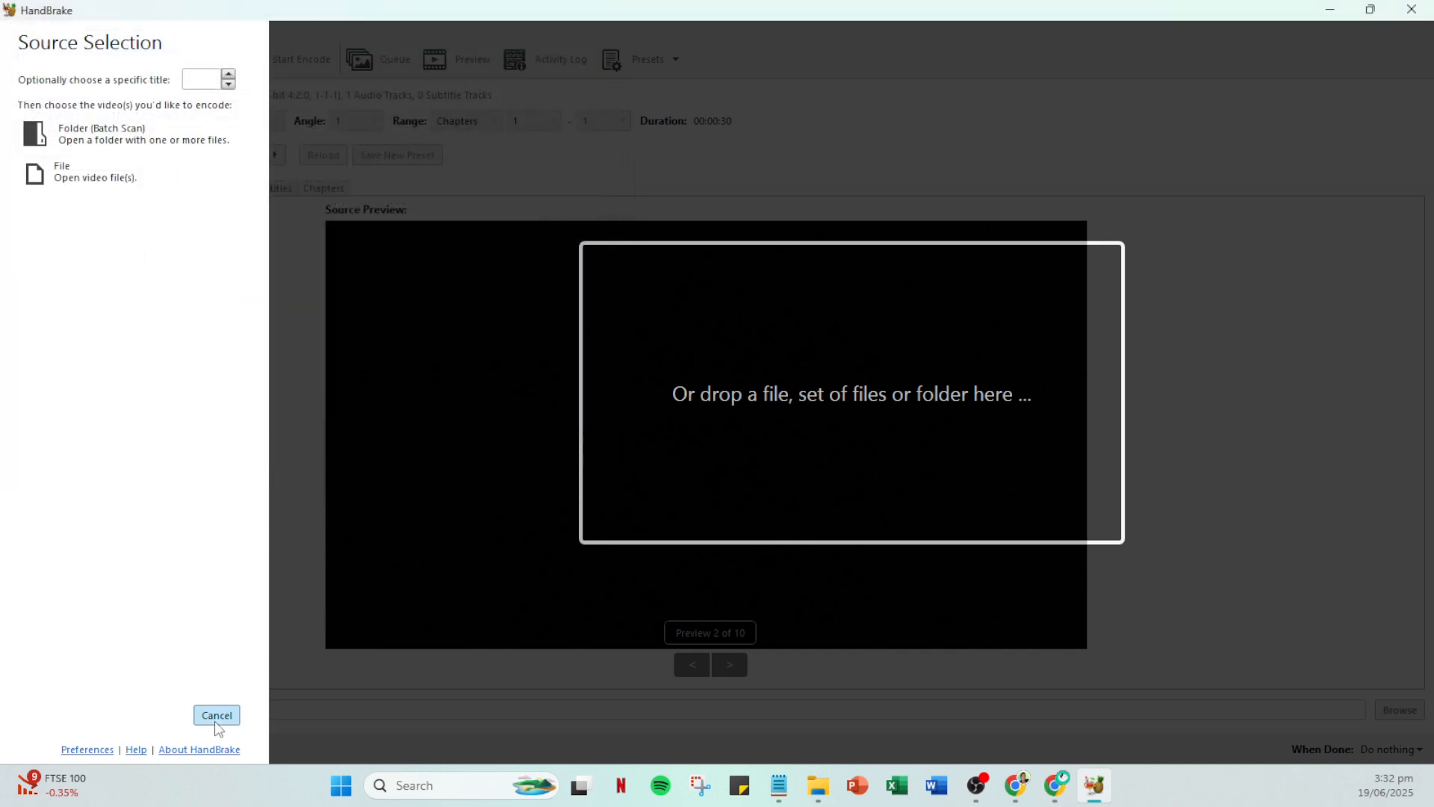
pyautogui.click(217, 714)
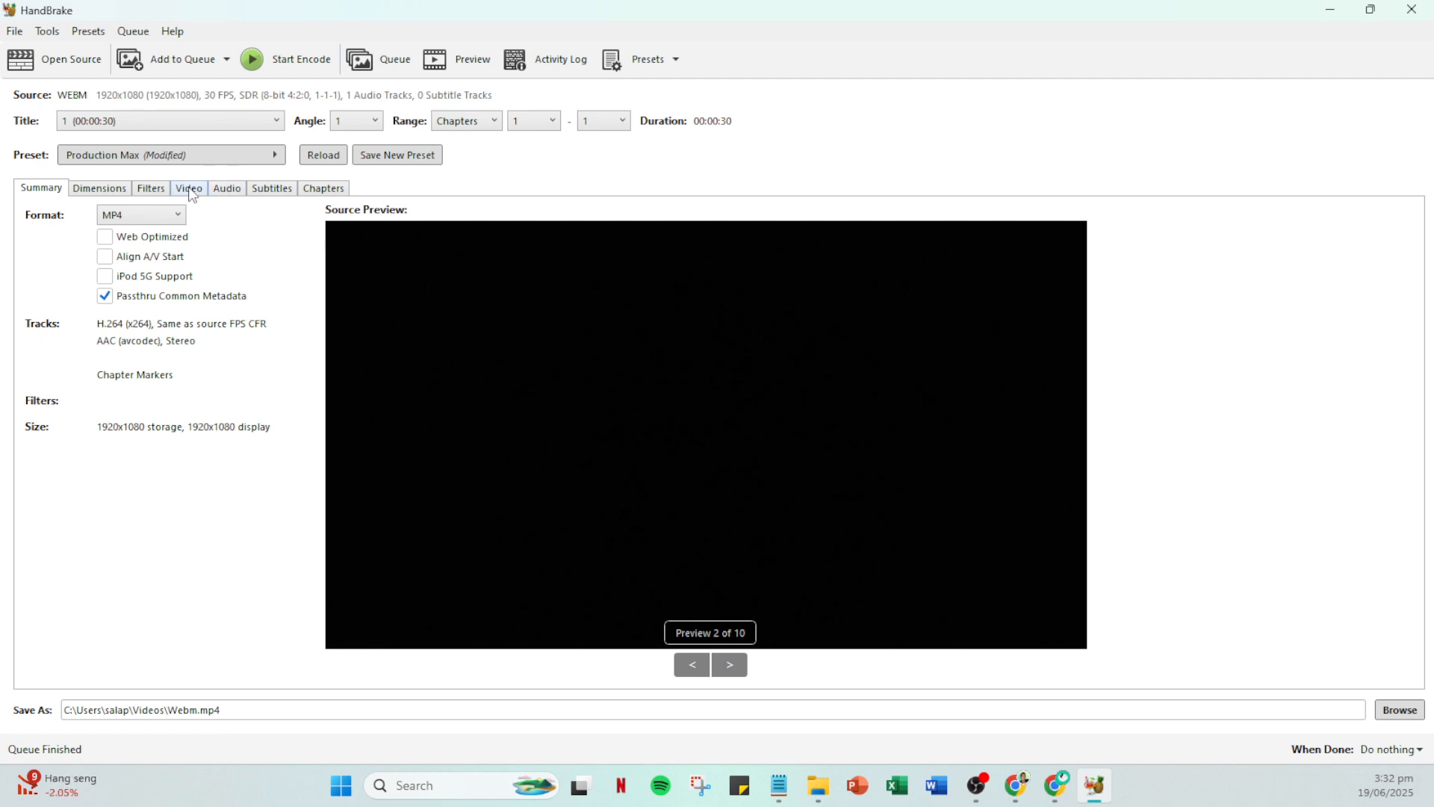
# Set the video frame rate to 30 FPS, keeping Constant Framerate selected.
pyautogui.click(188, 188)
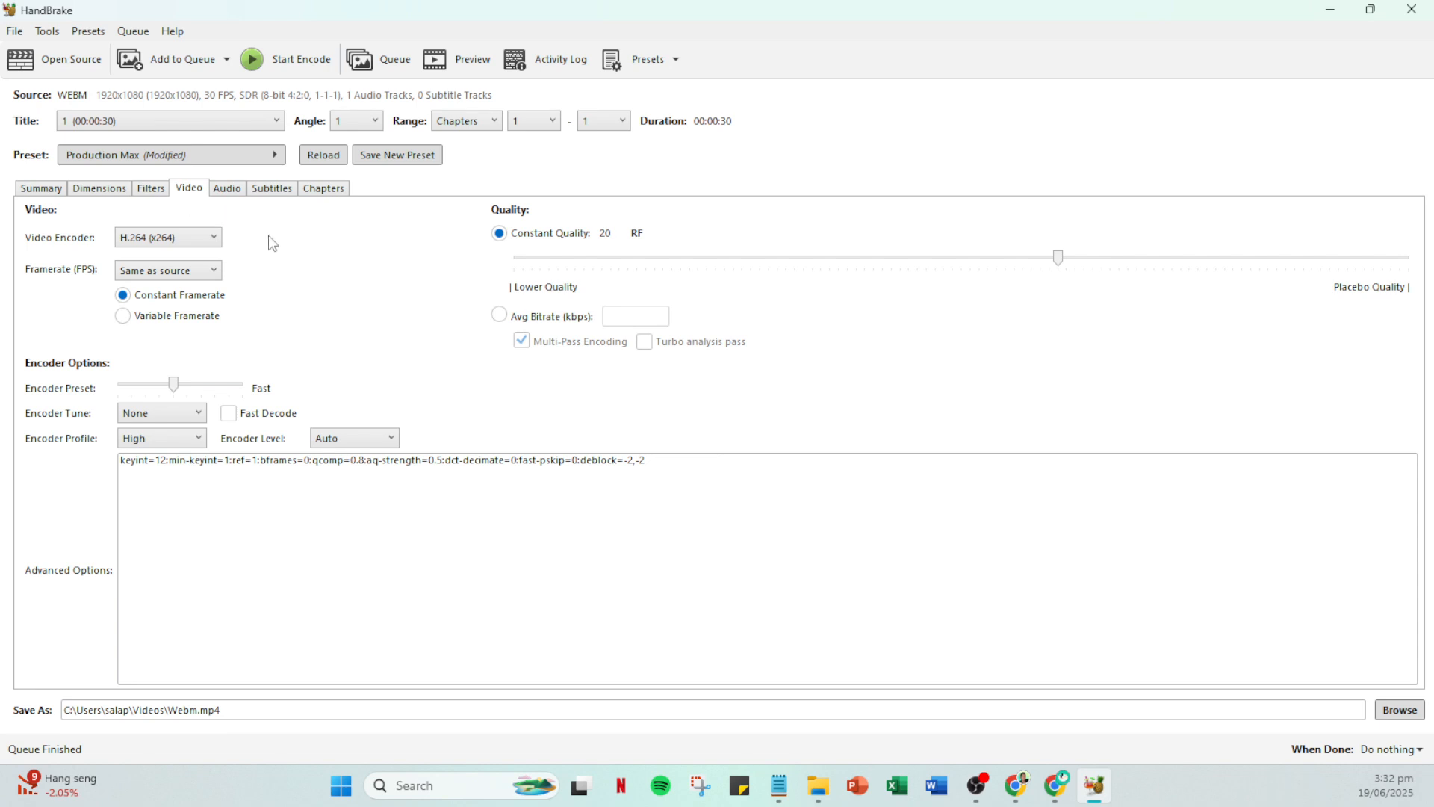
pyautogui.click(167, 238)
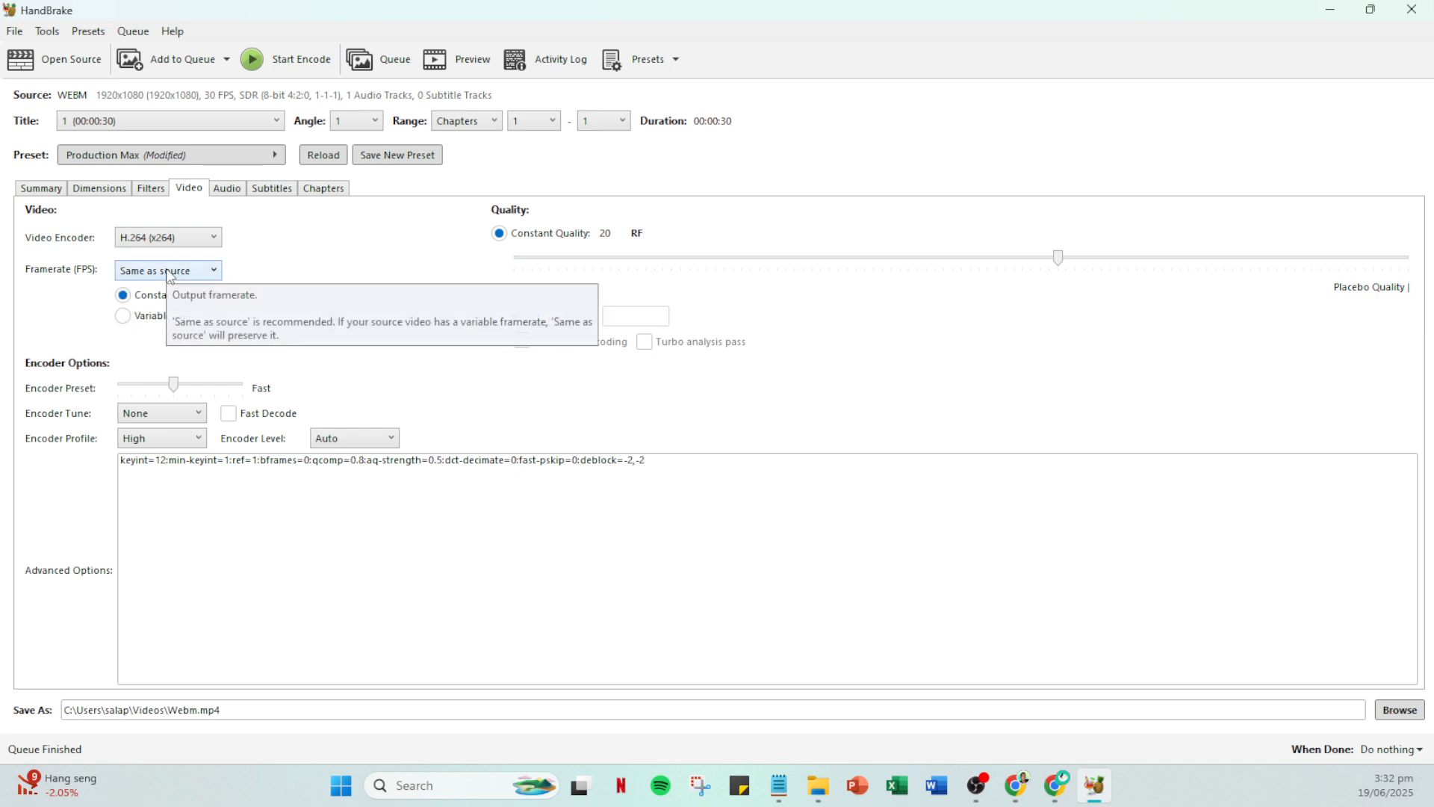
pyautogui.click(168, 271)
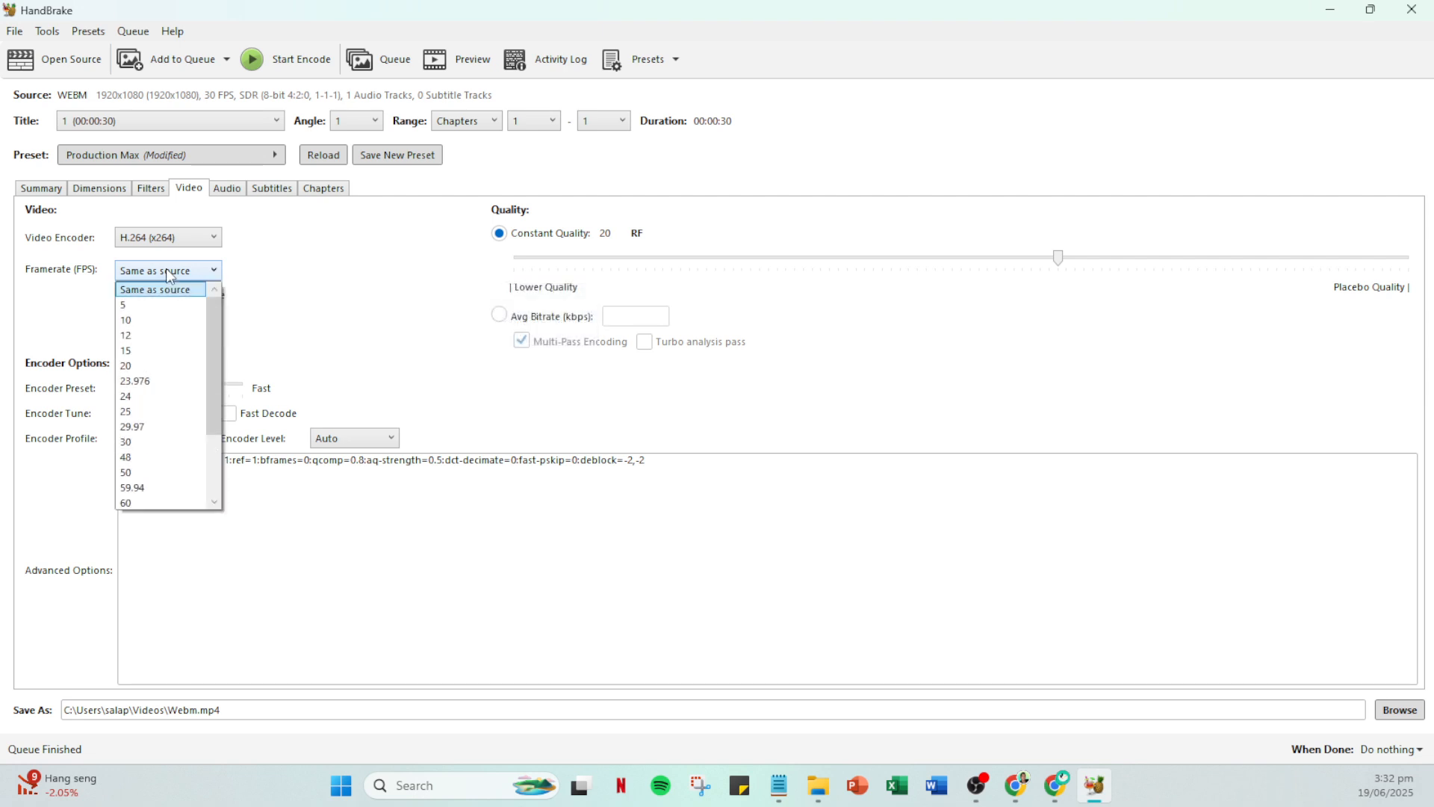
pyautogui.moveTo(153, 443)
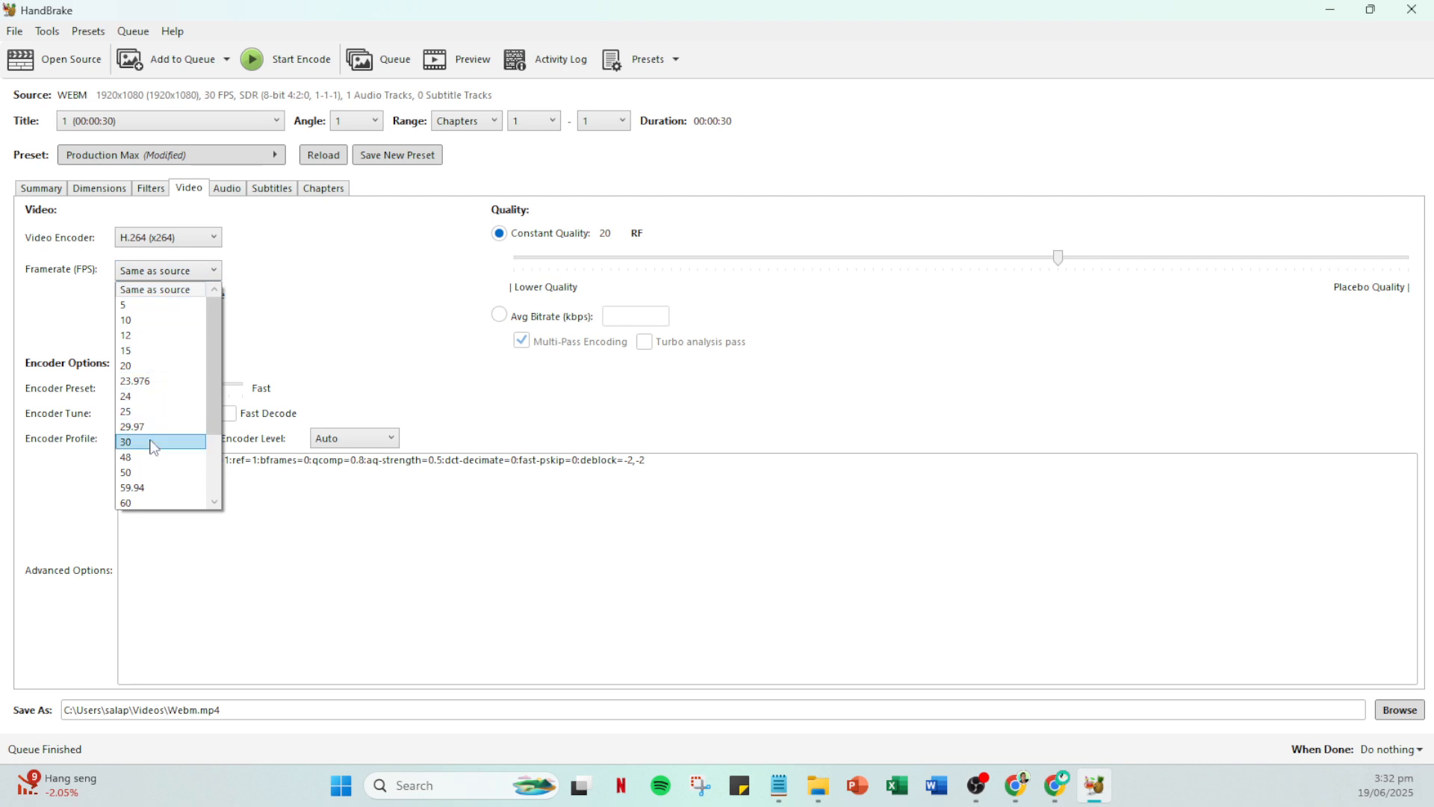
pyautogui.moveTo(150, 450)
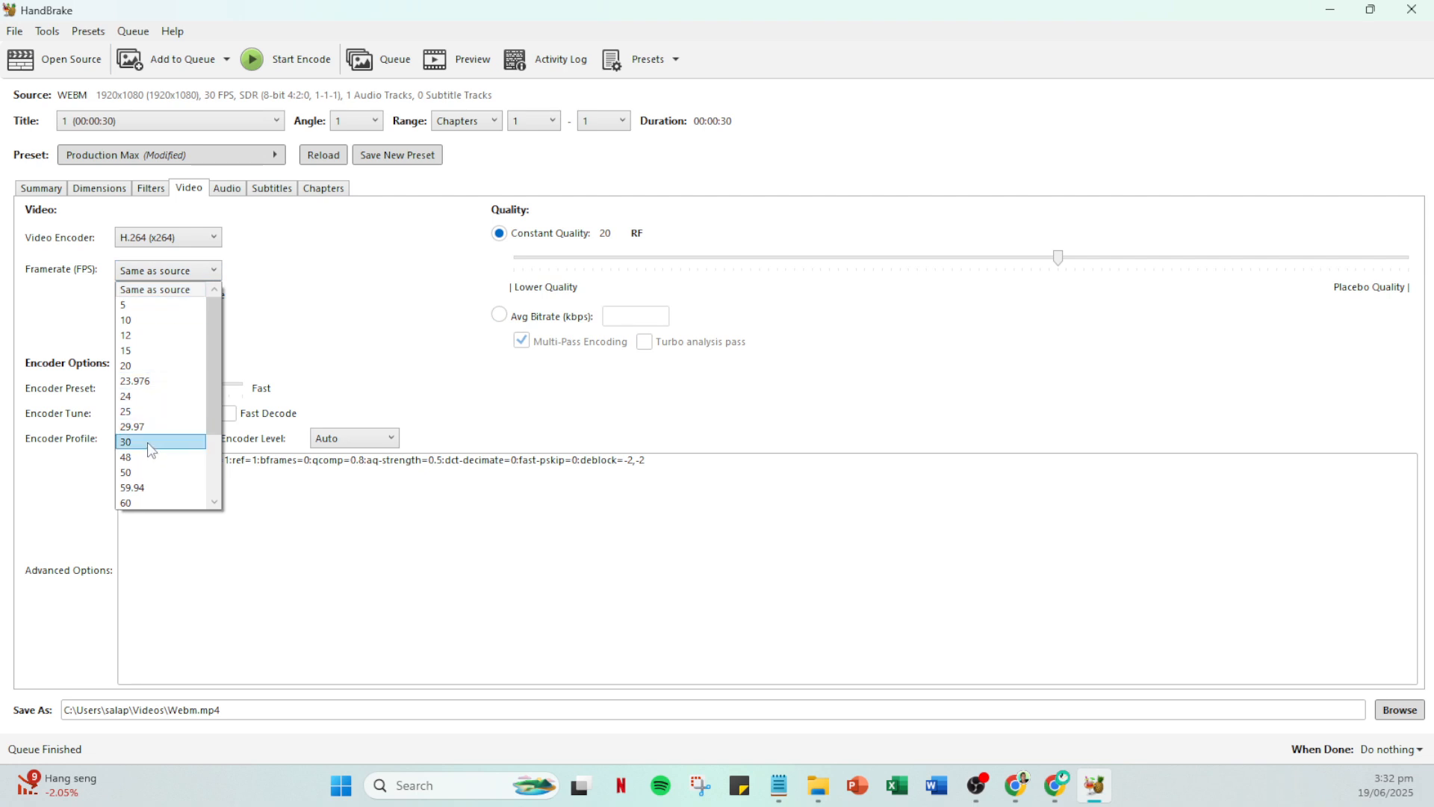
pyautogui.click(126, 440)
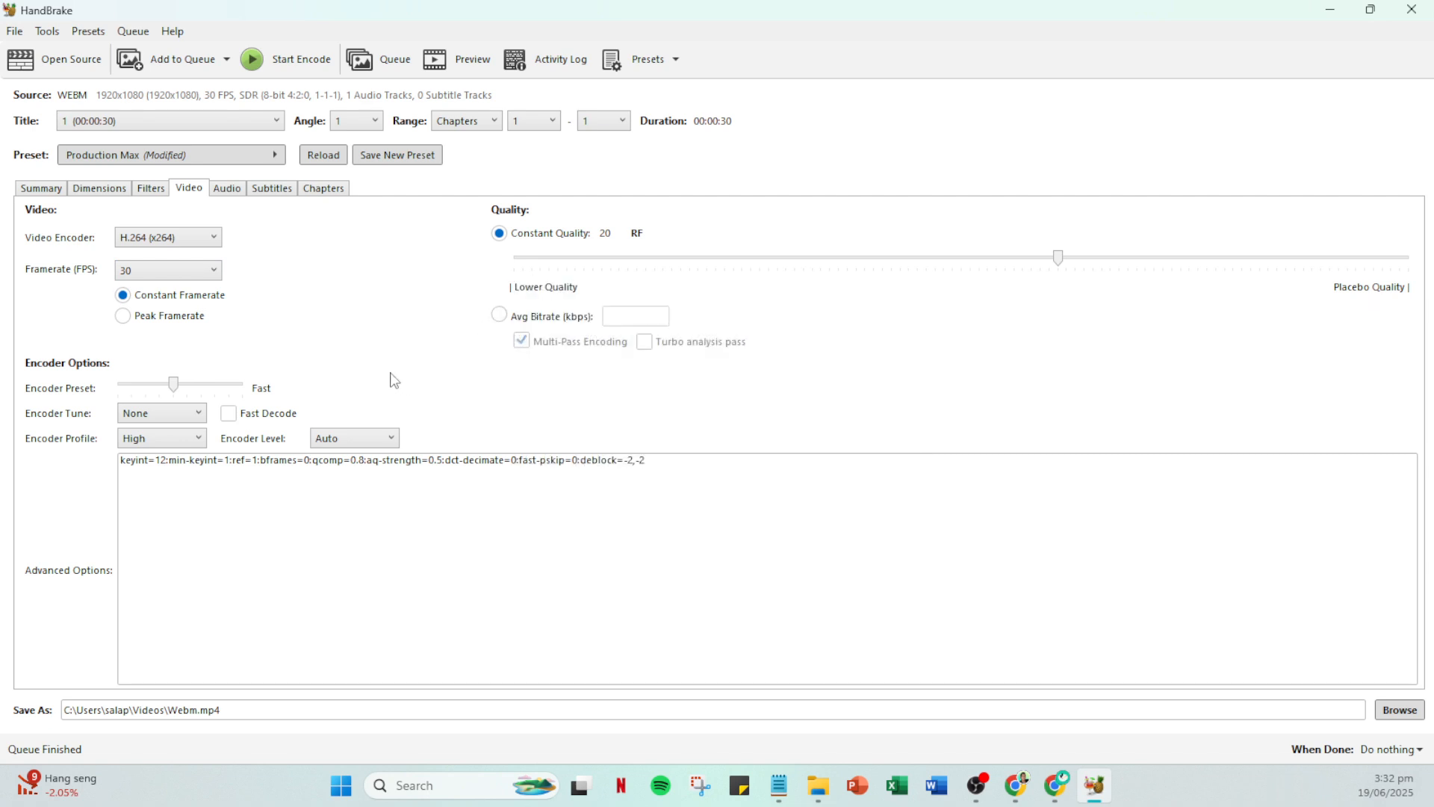
pyautogui.moveTo(344, 327)
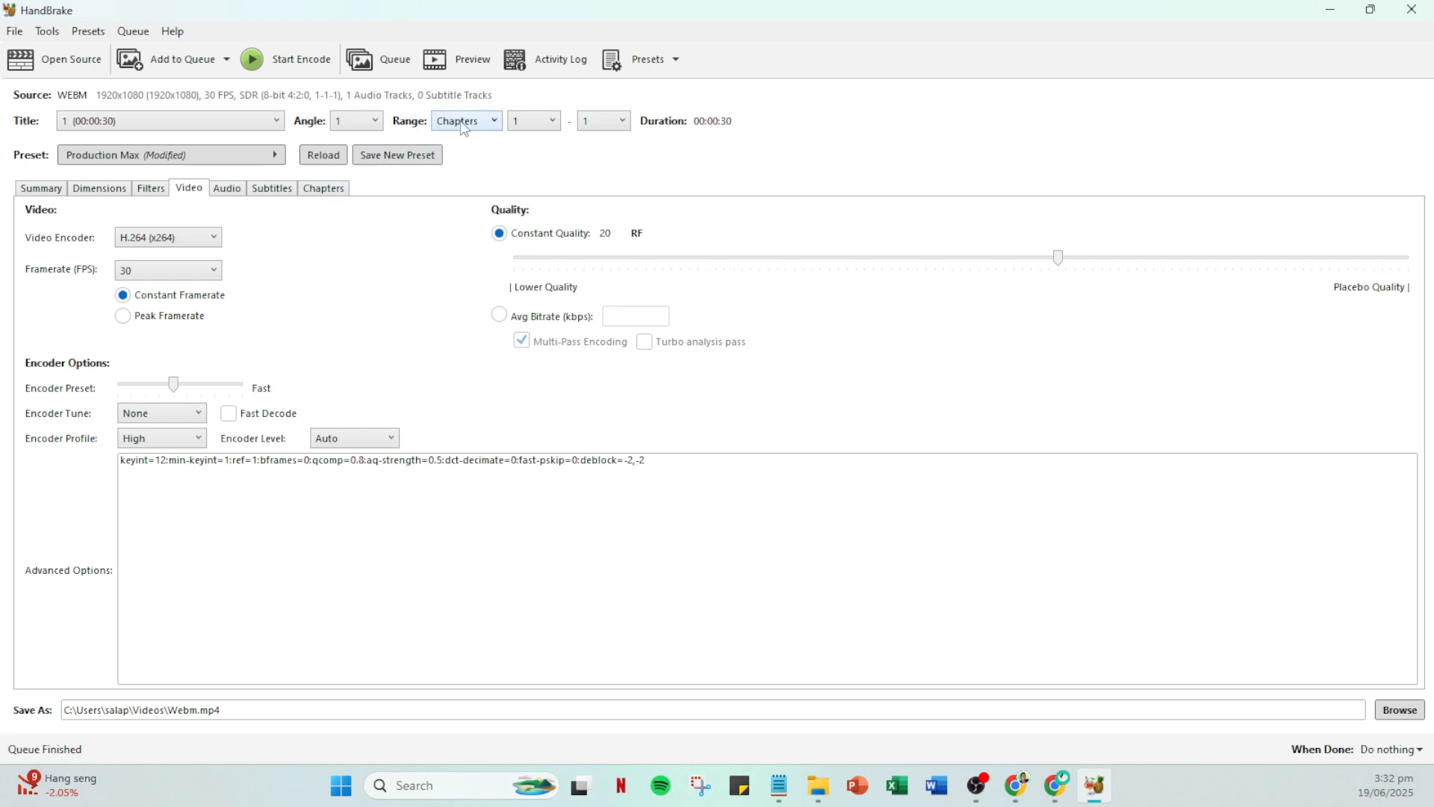
pyautogui.click(472, 59)
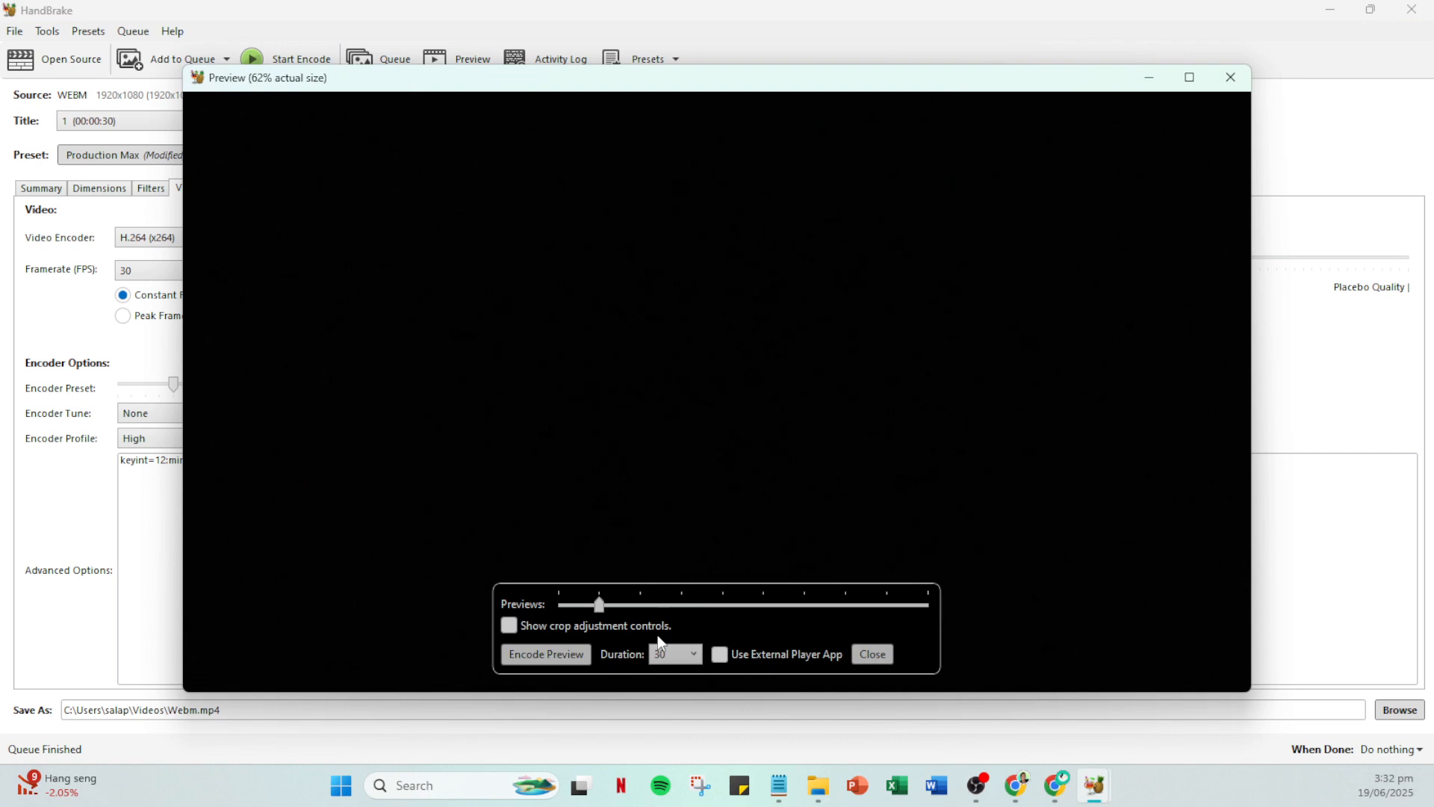
pyautogui.moveTo(895, 666)
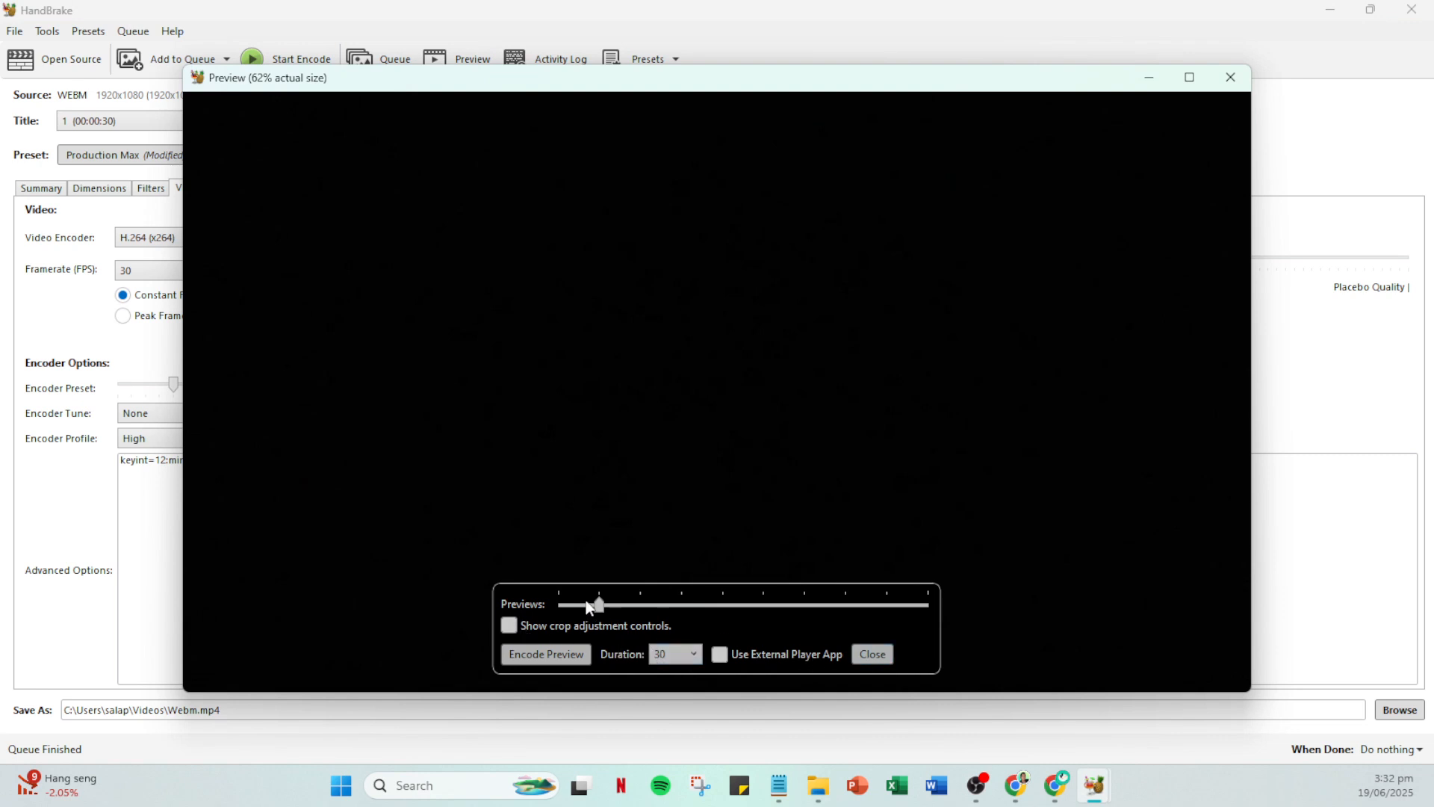
pyautogui.moveTo(588, 647)
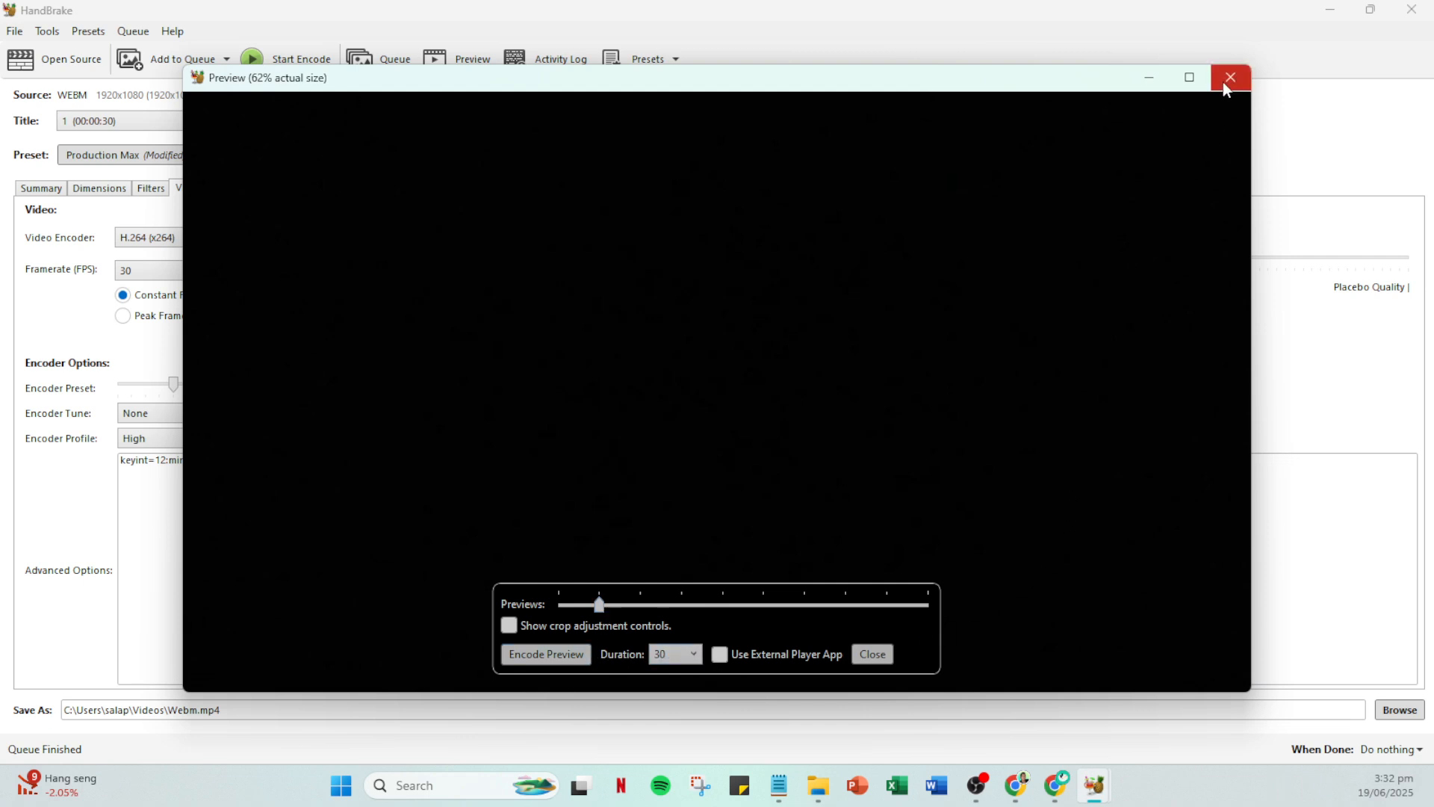
pyautogui.click(1230, 76)
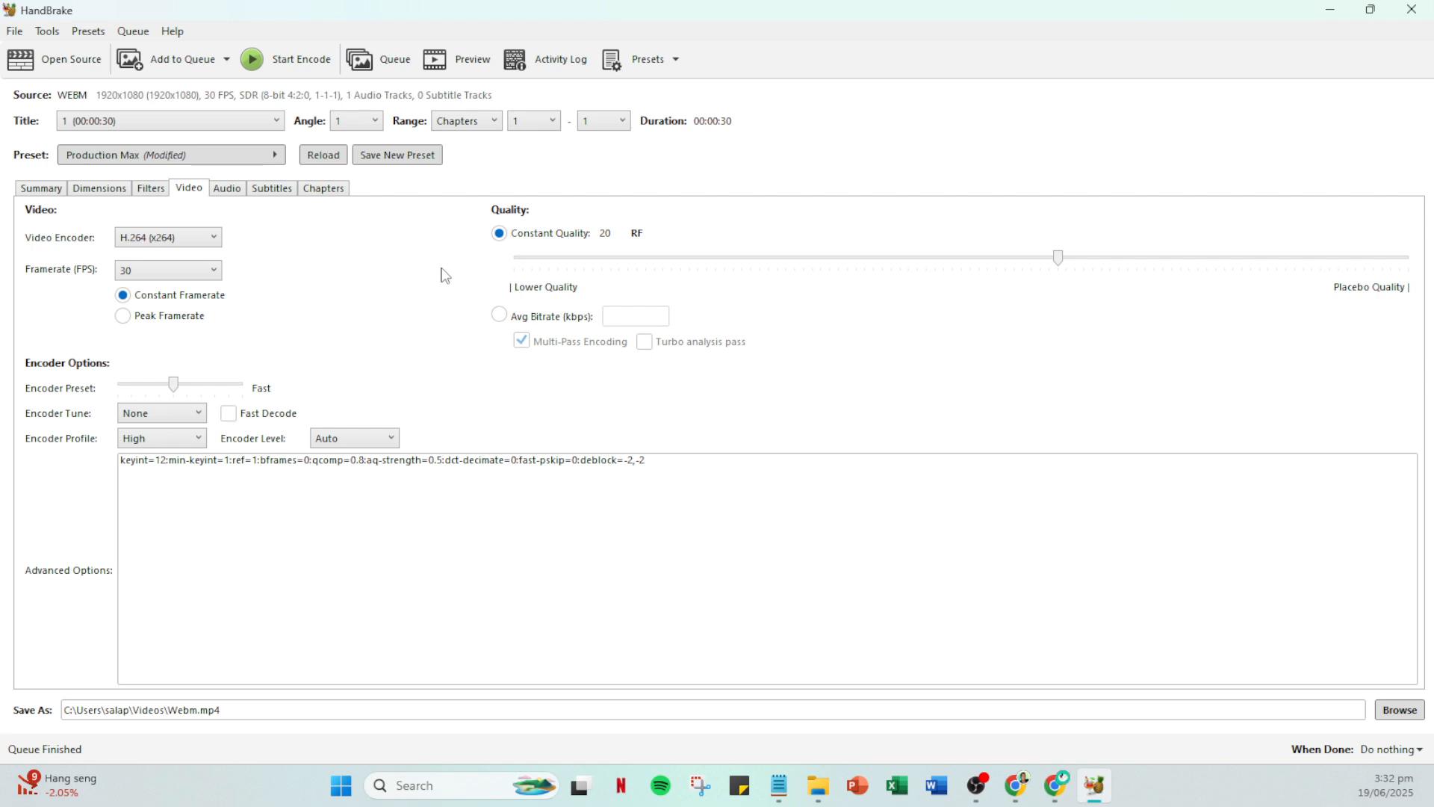
pyautogui.moveTo(442, 260)
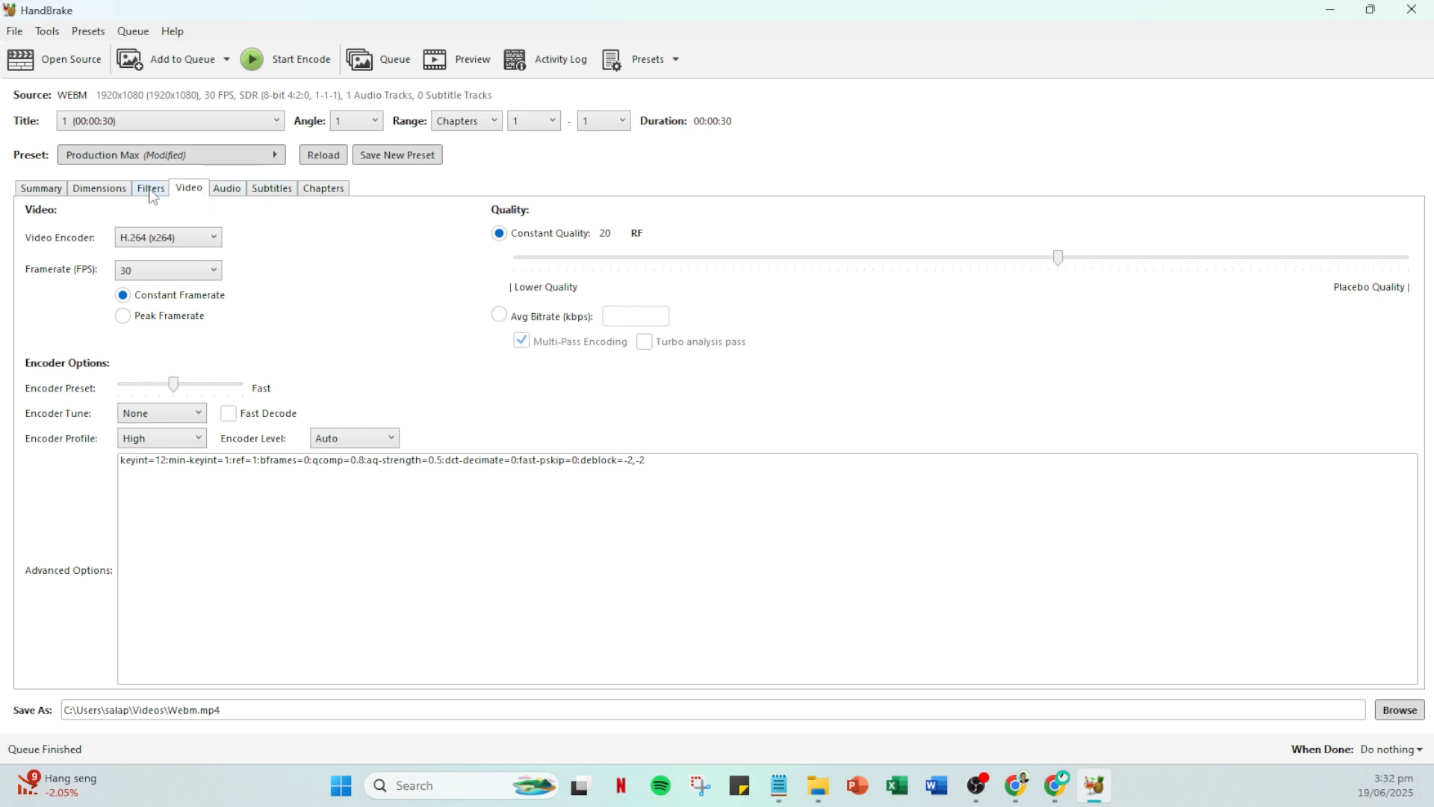
# Enable Align A/V Start in the Summary settings for the MP4 output.
pyautogui.click(40, 188)
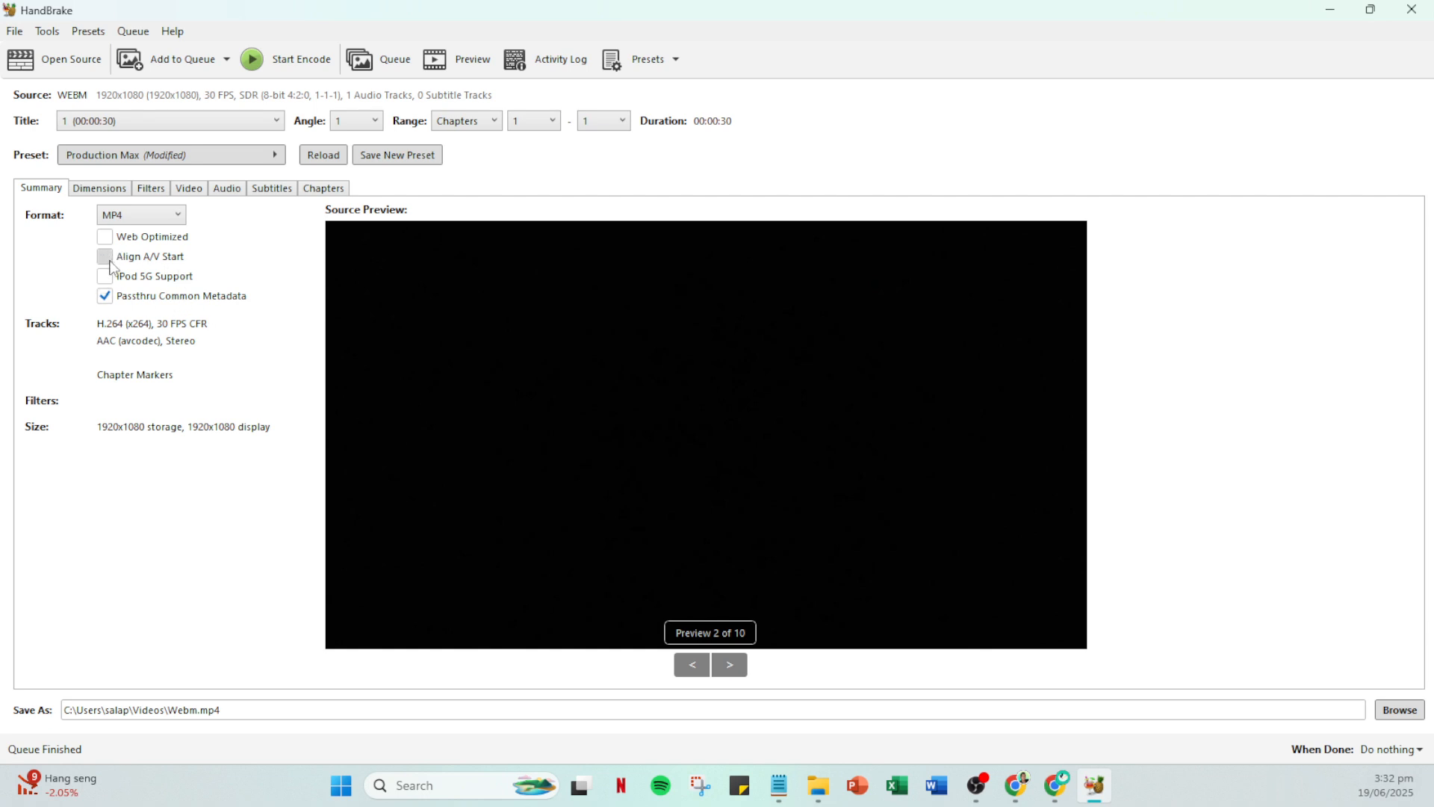
pyautogui.click(104, 256)
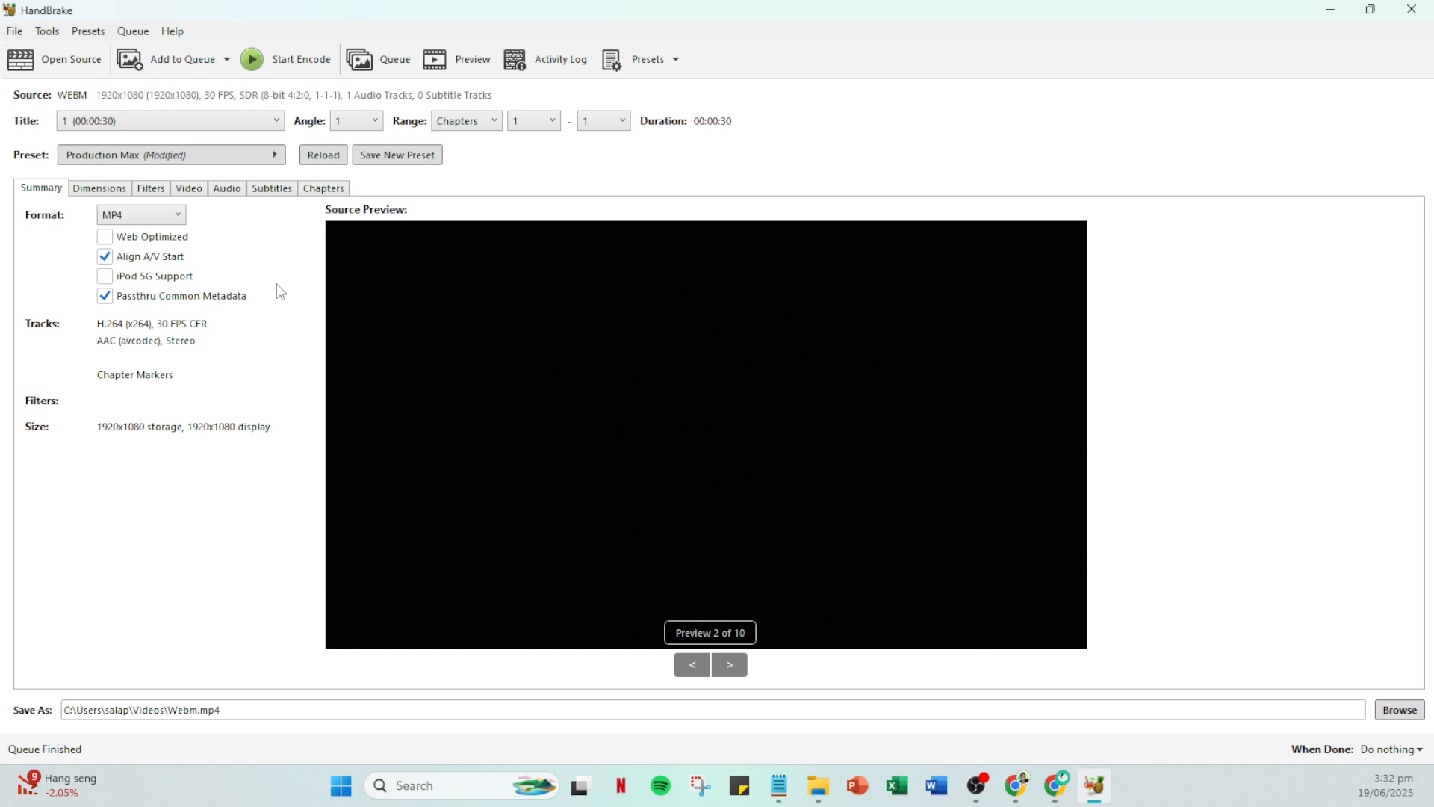
pyautogui.moveTo(149, 275)
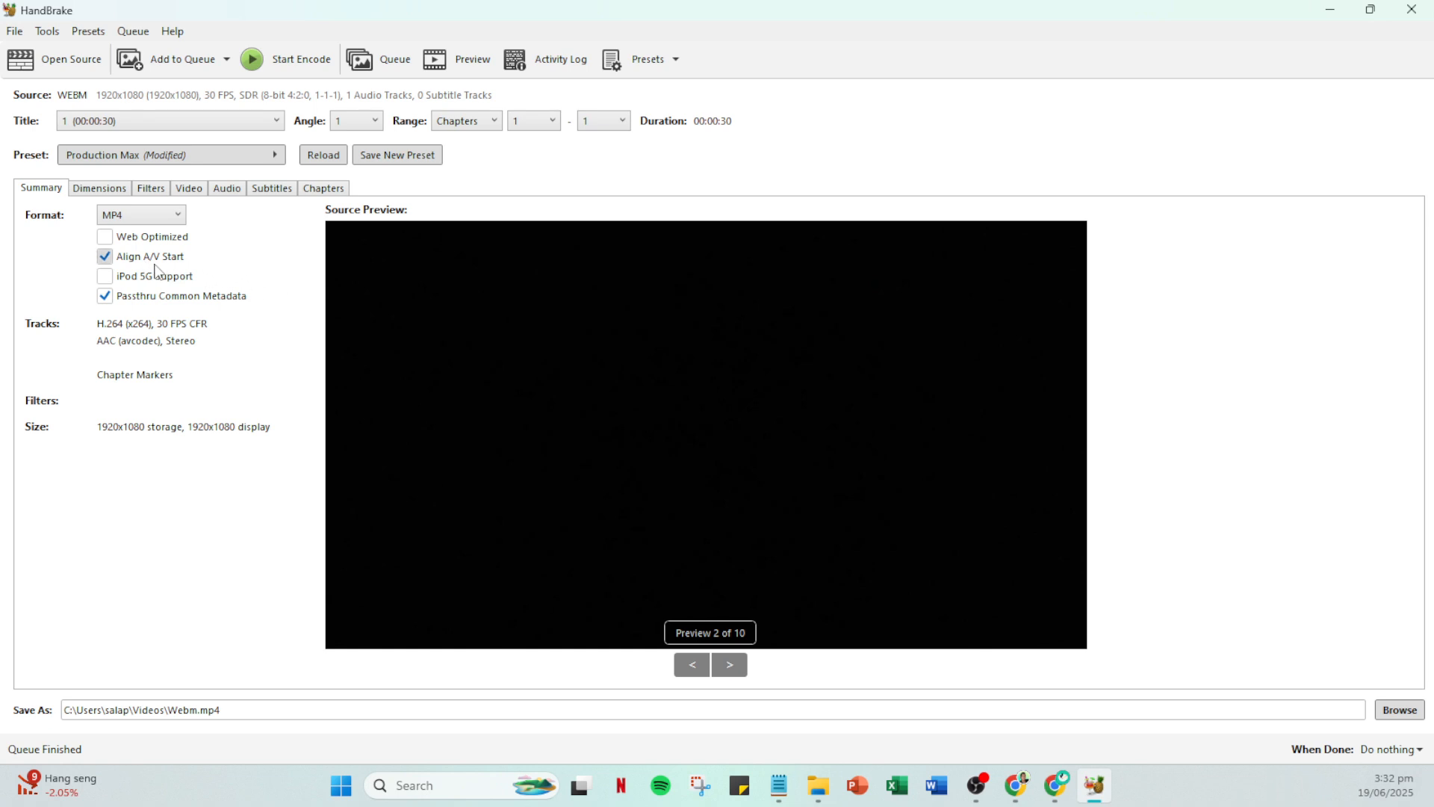
pyautogui.moveTo(143, 256)
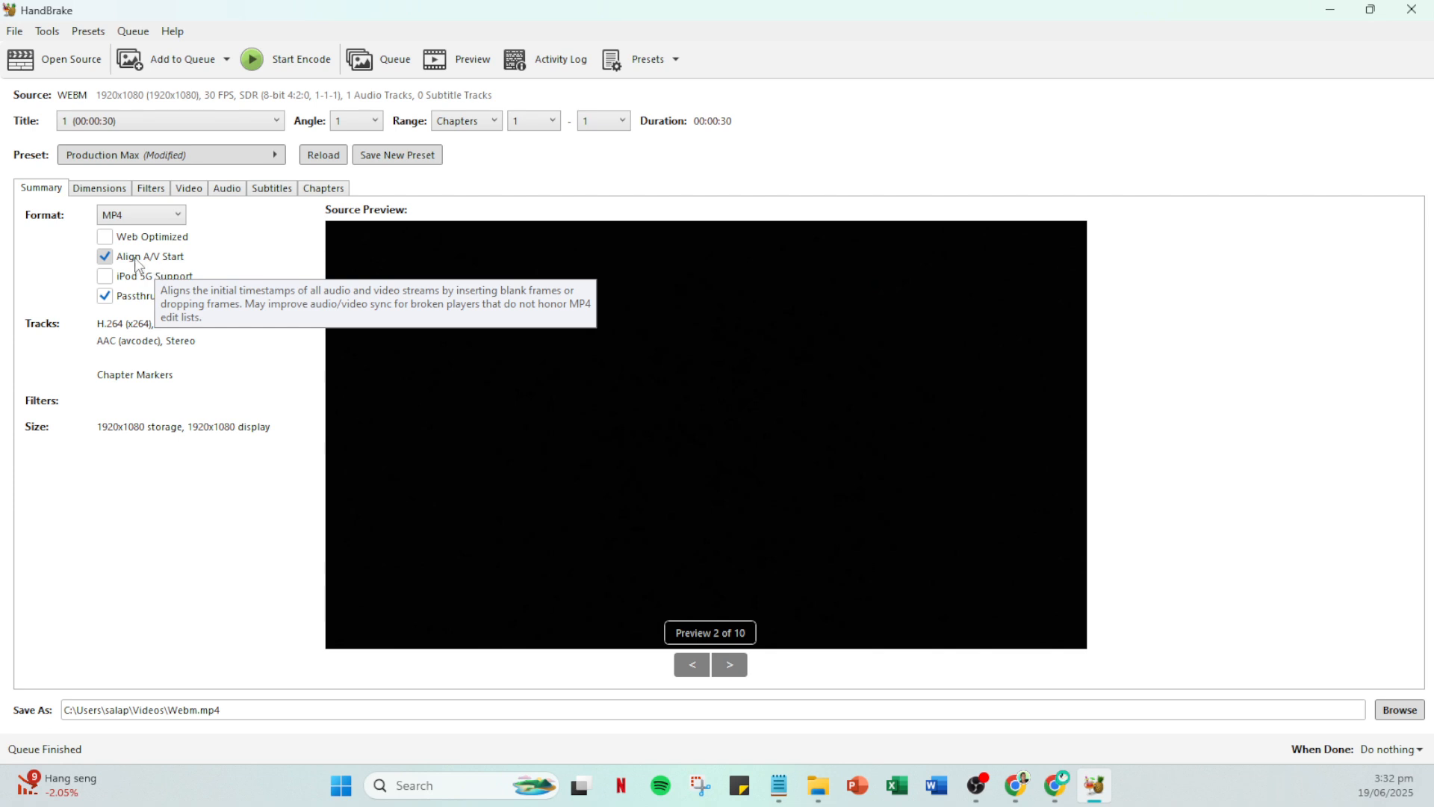
pyautogui.moveTo(157, 236)
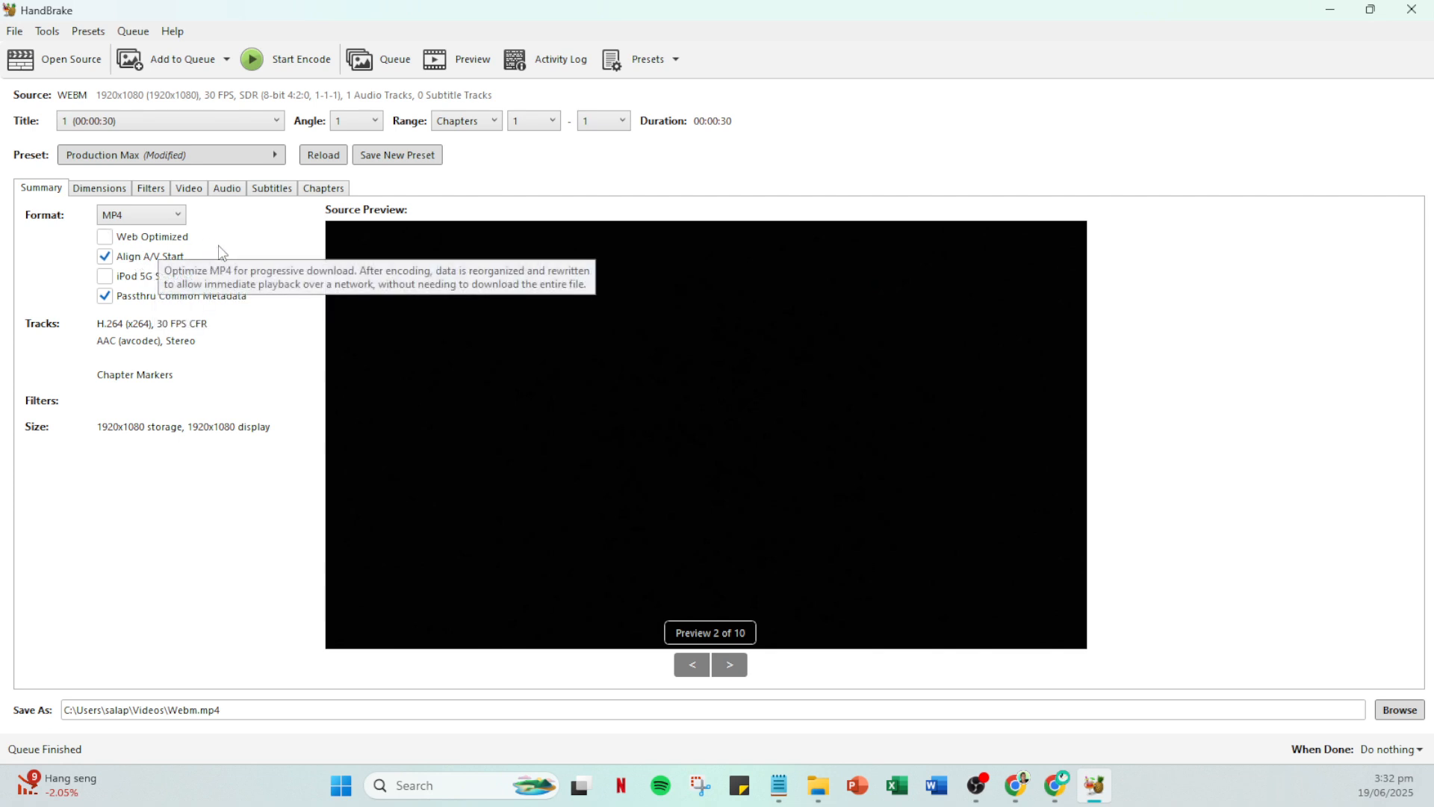
pyautogui.moveTo(1407, 749)
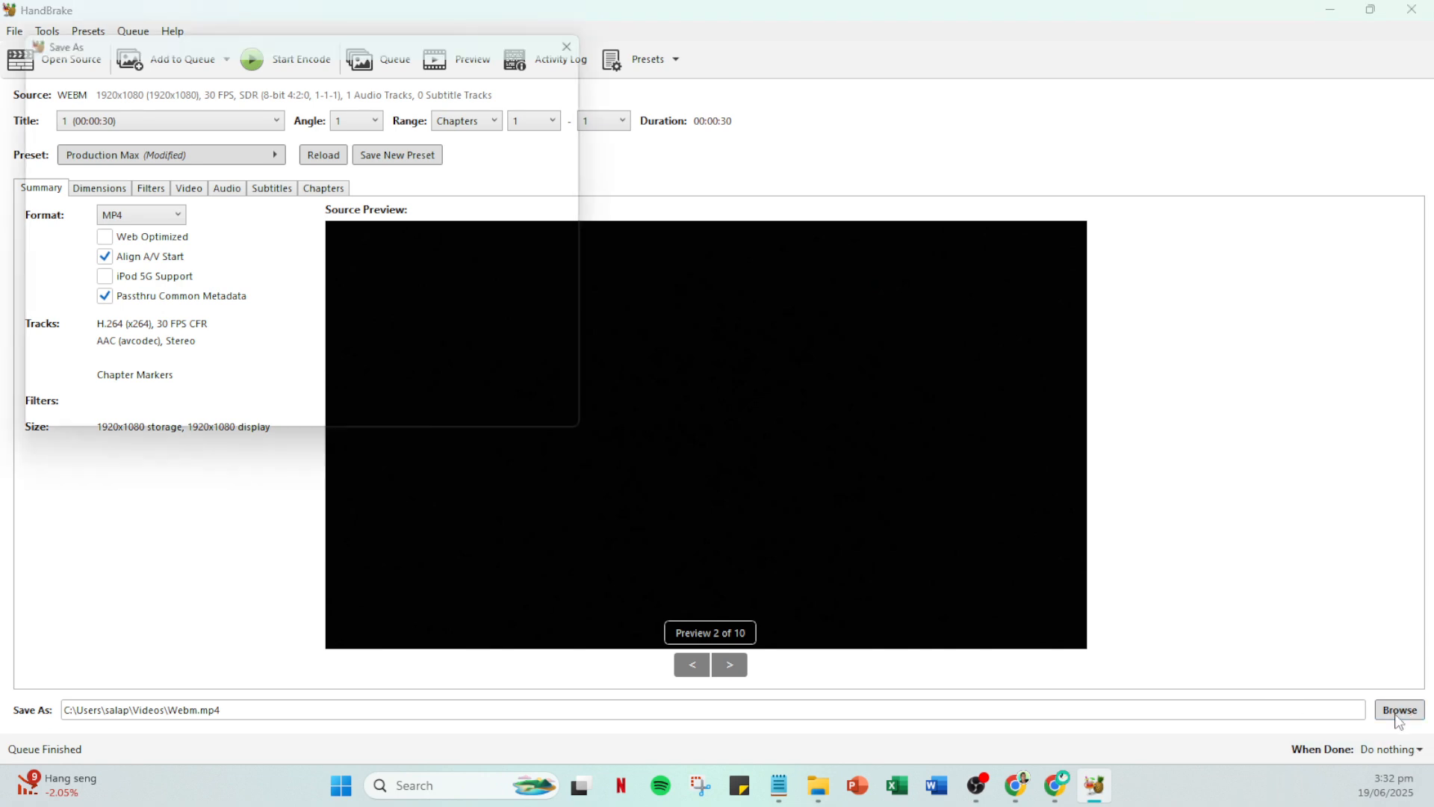
pyautogui.click(1399, 708)
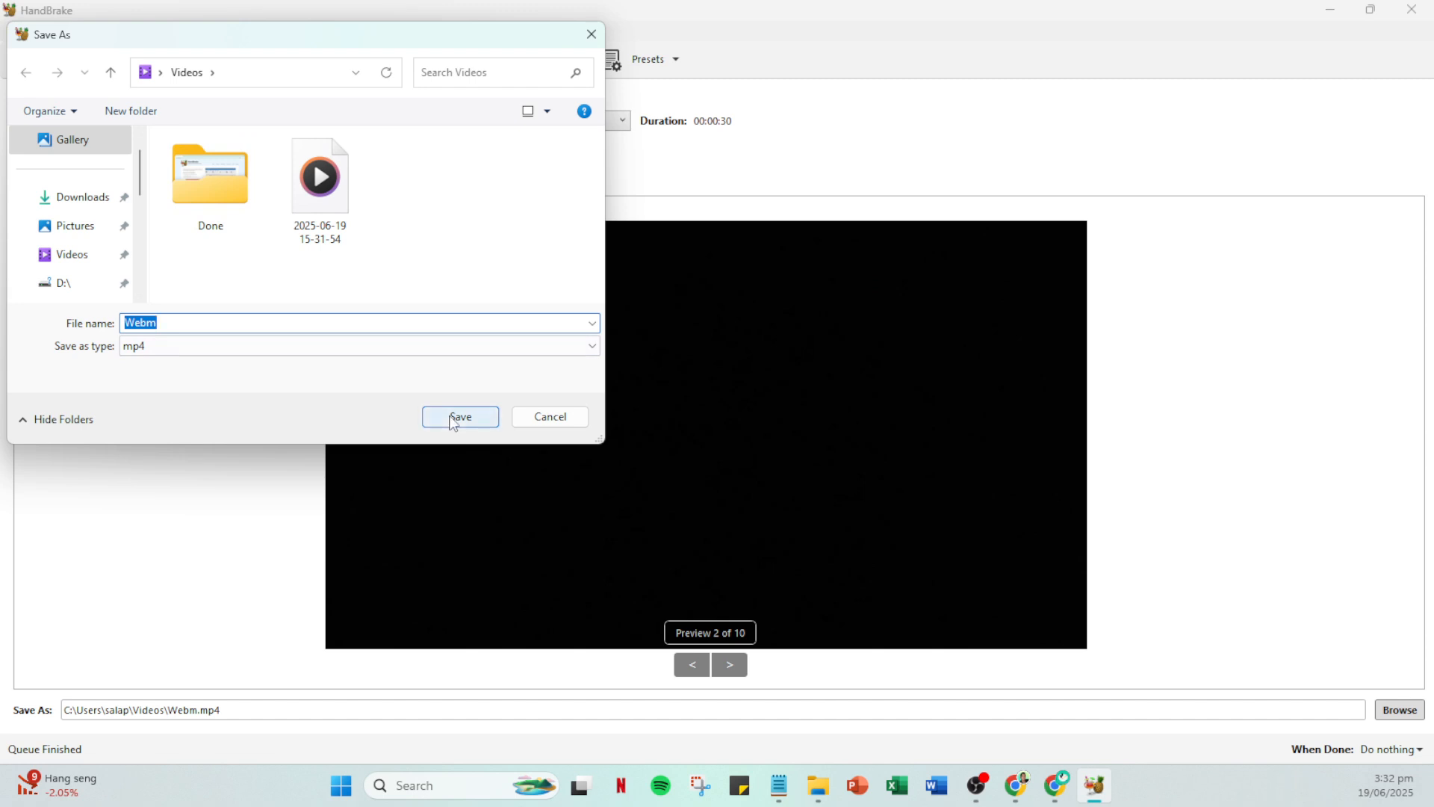
pyautogui.click(458, 417)
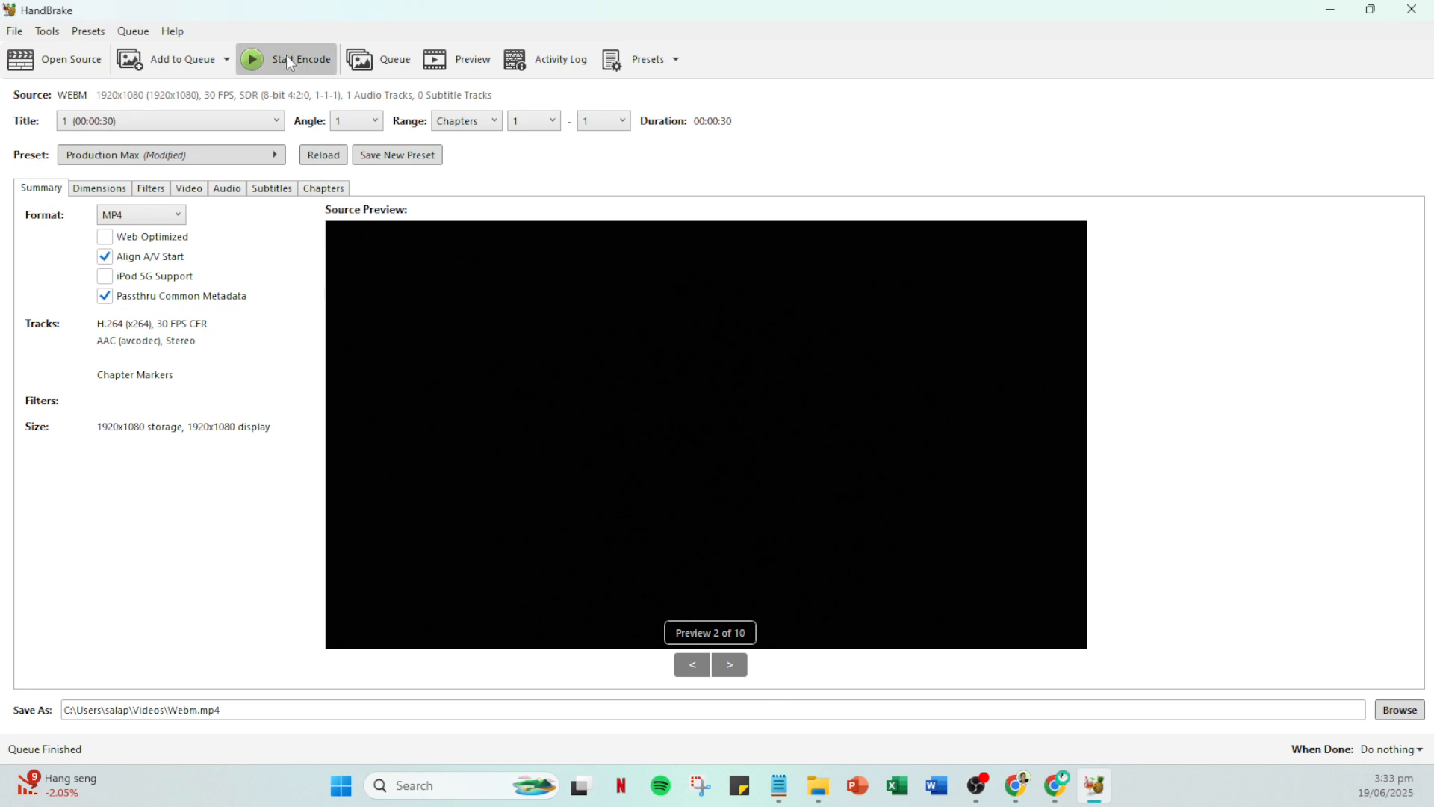
# Start encoding the video to Webm.mp4.
pyautogui.click(285, 59)
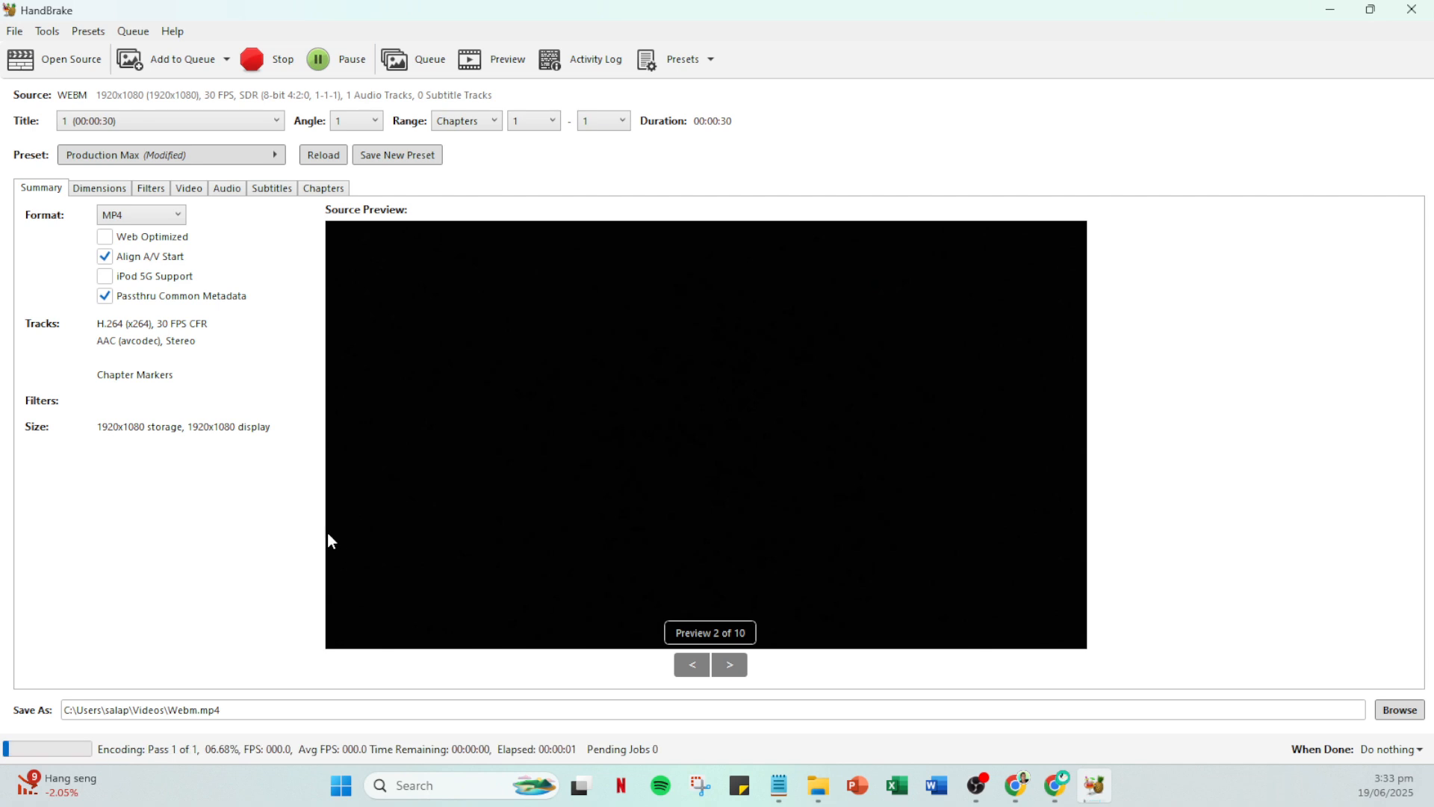
pyautogui.moveTo(271, 653)
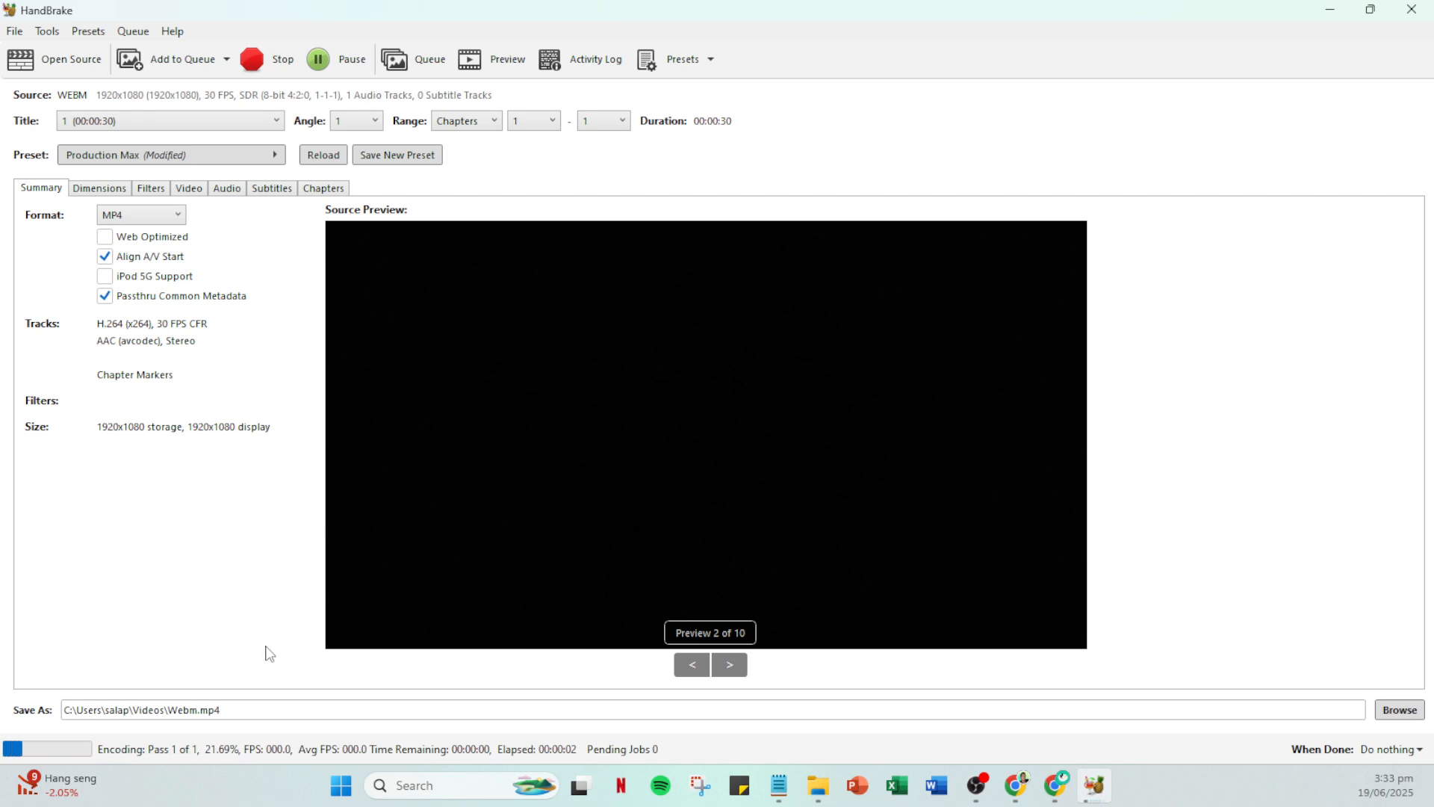